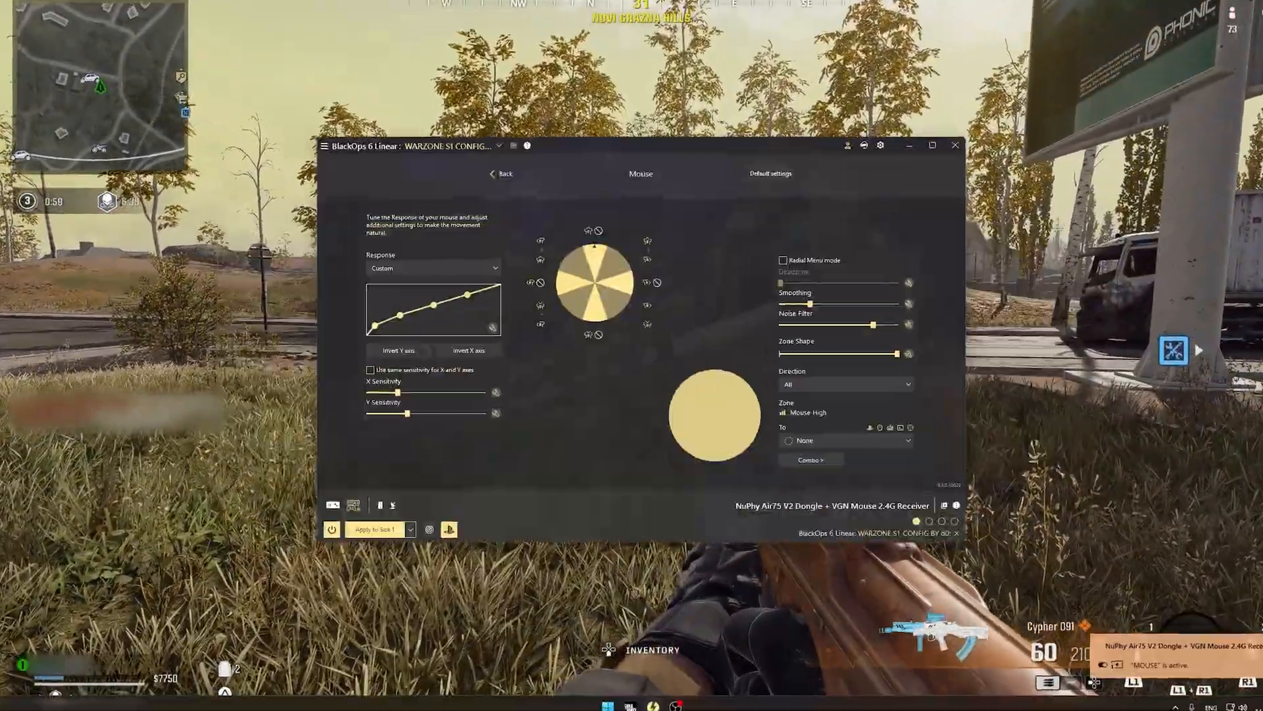
# - Review mouse response settings and dismiss the Combo/Turbo/Toggle cheating warning
pyautogui.click(932, 146)
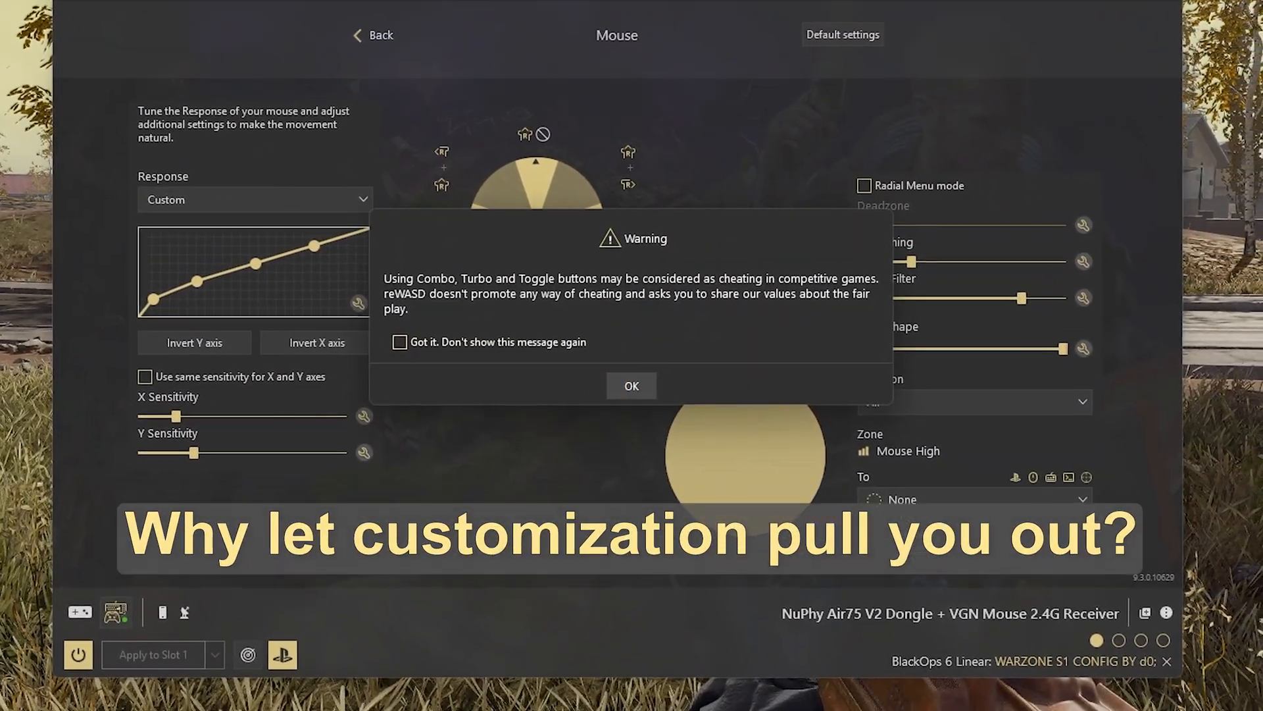
pyautogui.click(631, 385)
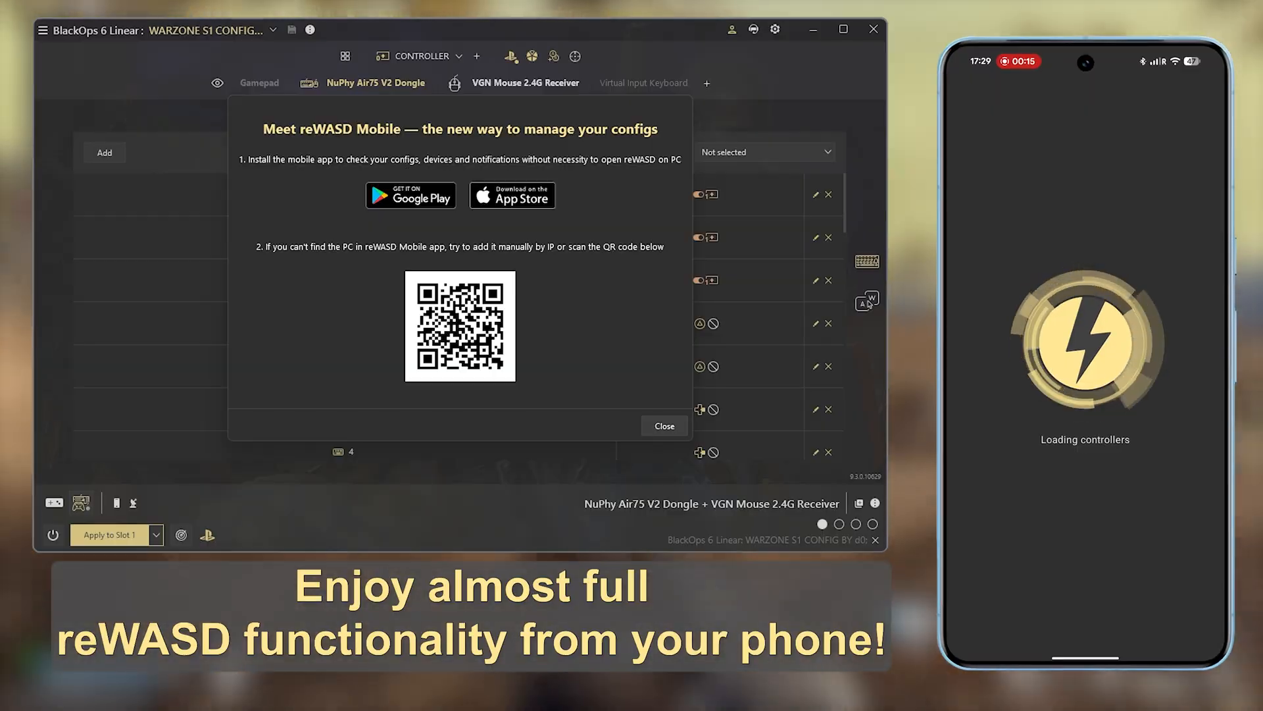
# - Adjust X and Y sensitivity on the WARZONE config and apply it to Slot 1
pyautogui.click(663, 426)
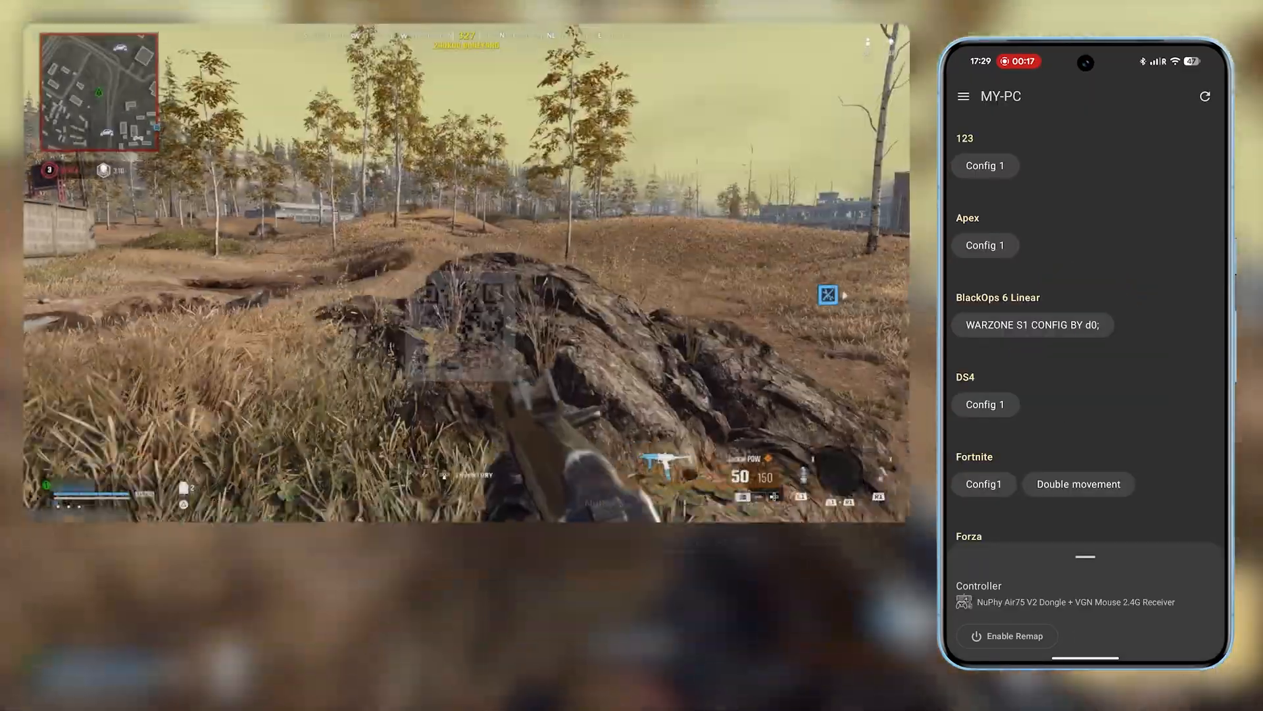
pyautogui.click(1031, 324)
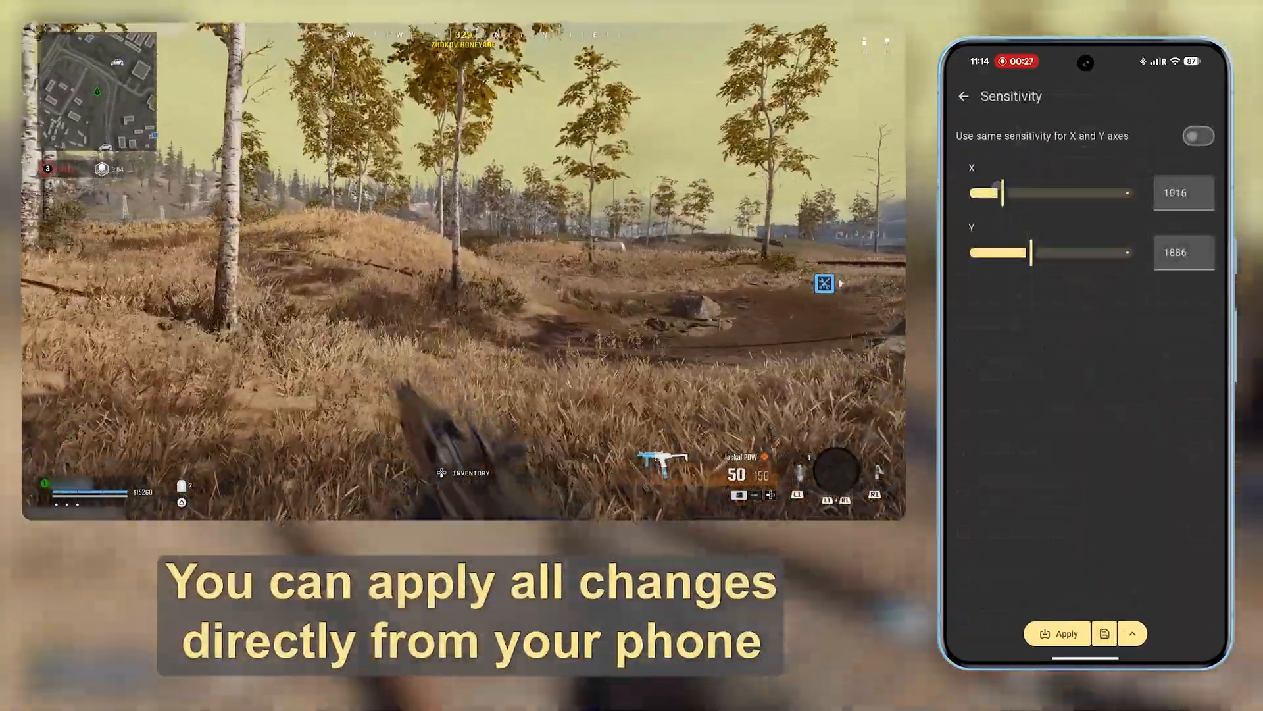
pyautogui.click(1057, 632)
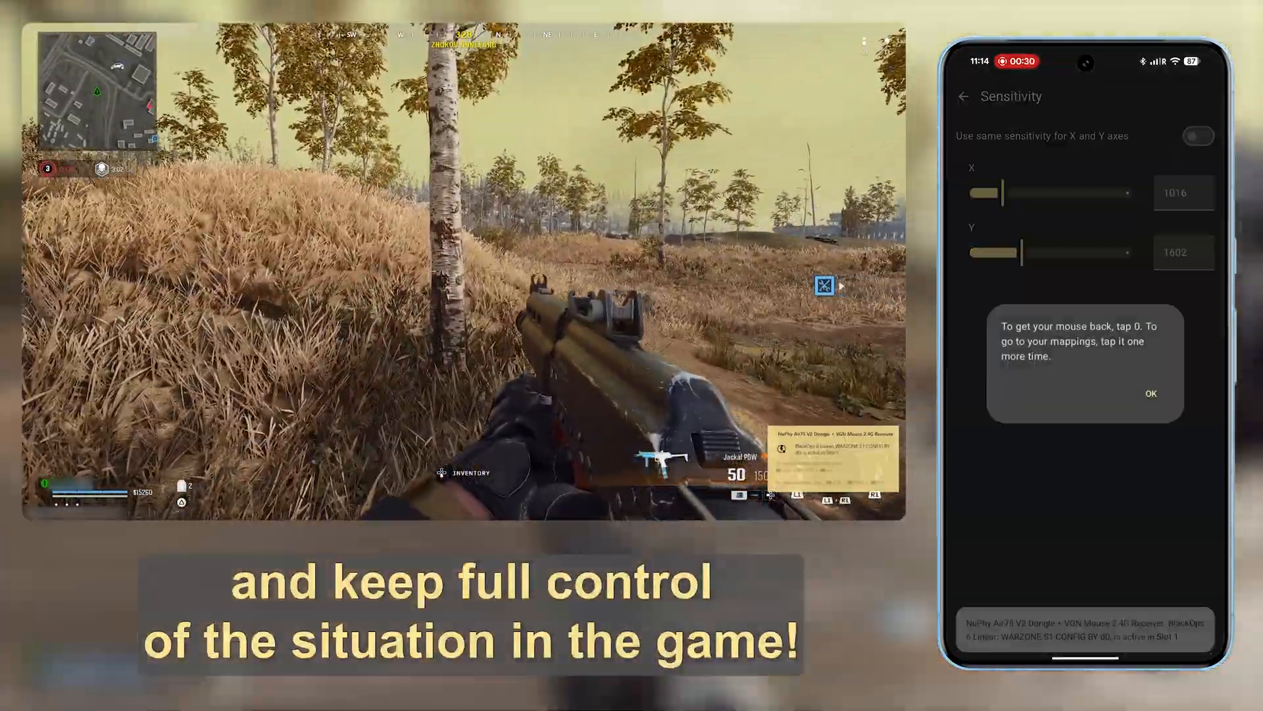
pyautogui.click(1149, 394)
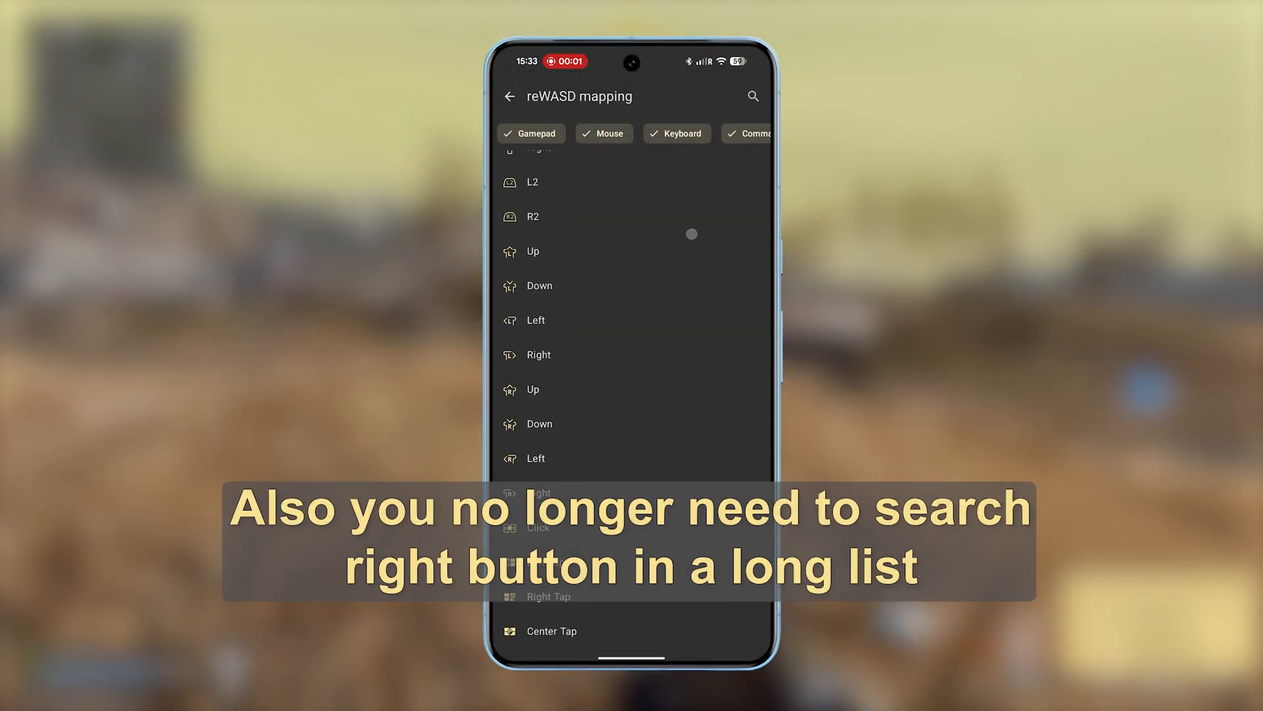
# - Scroll to the mouse entries and open the Left mouse button's Double Press settings
pyautogui.scroll(-3)
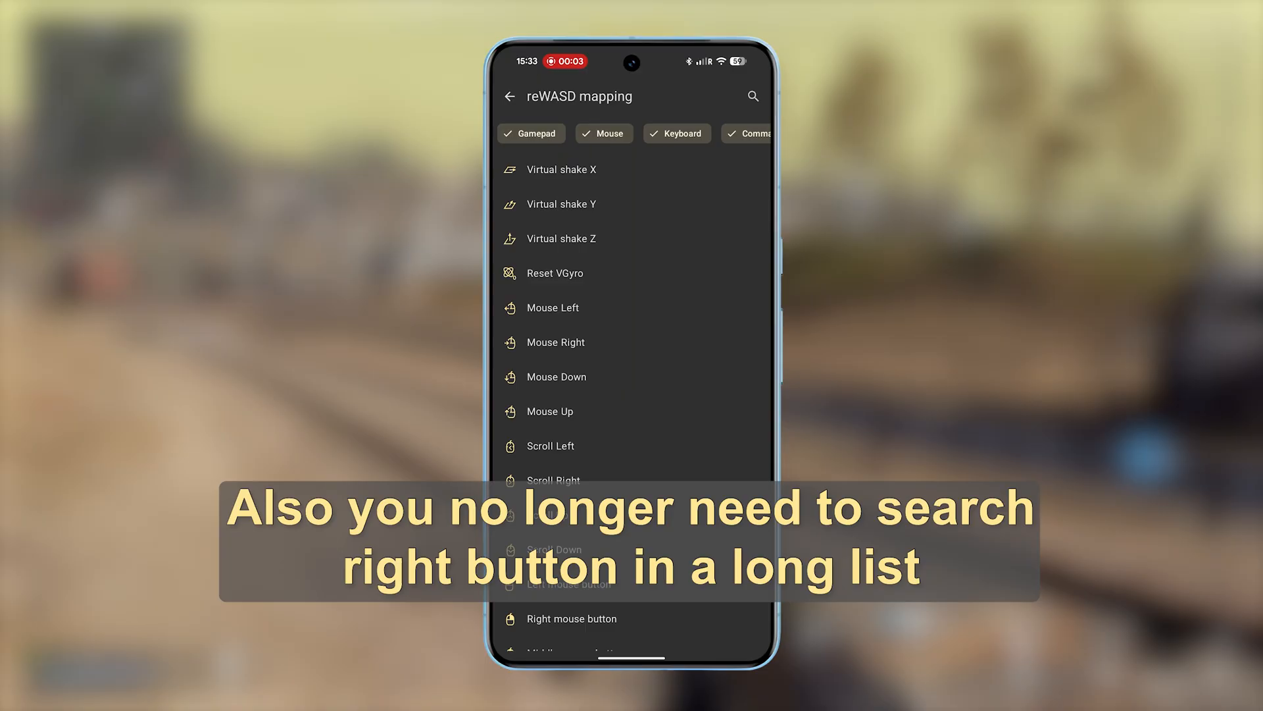
pyautogui.click(752, 96)
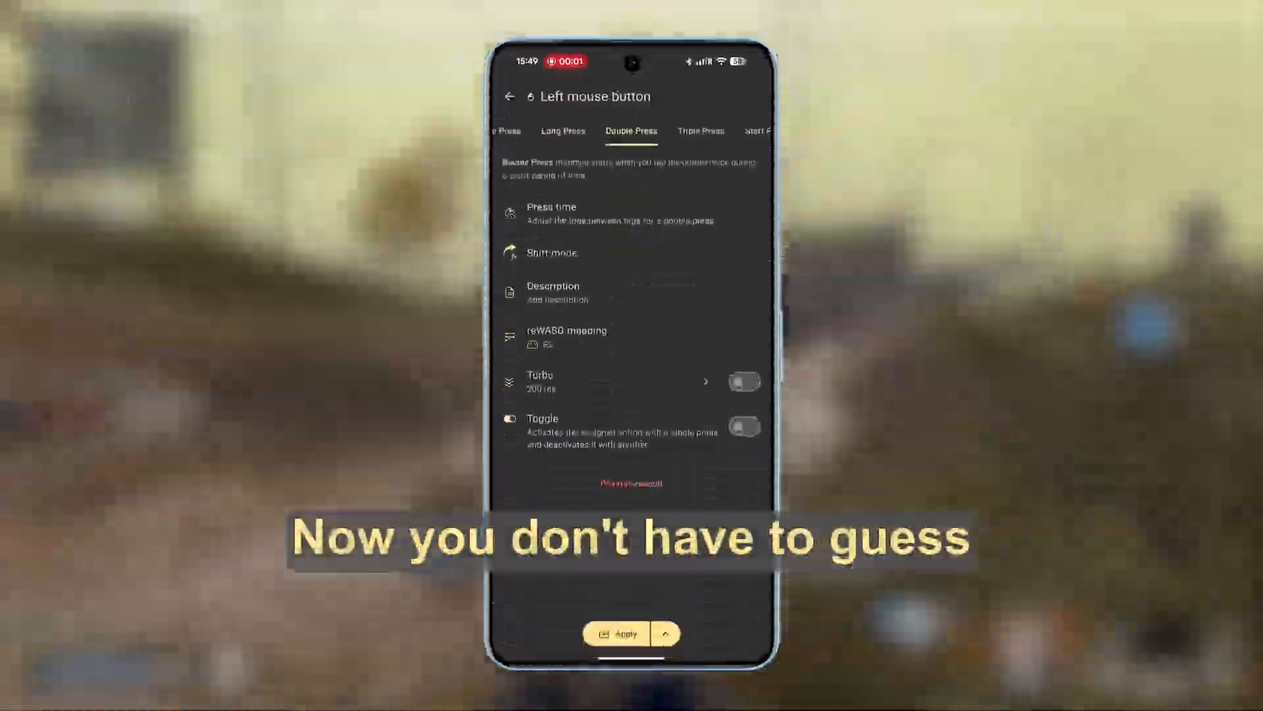
# - Record a 765 ms Left mouse button double press time by double-tapping the animation
pyautogui.click(552, 214)
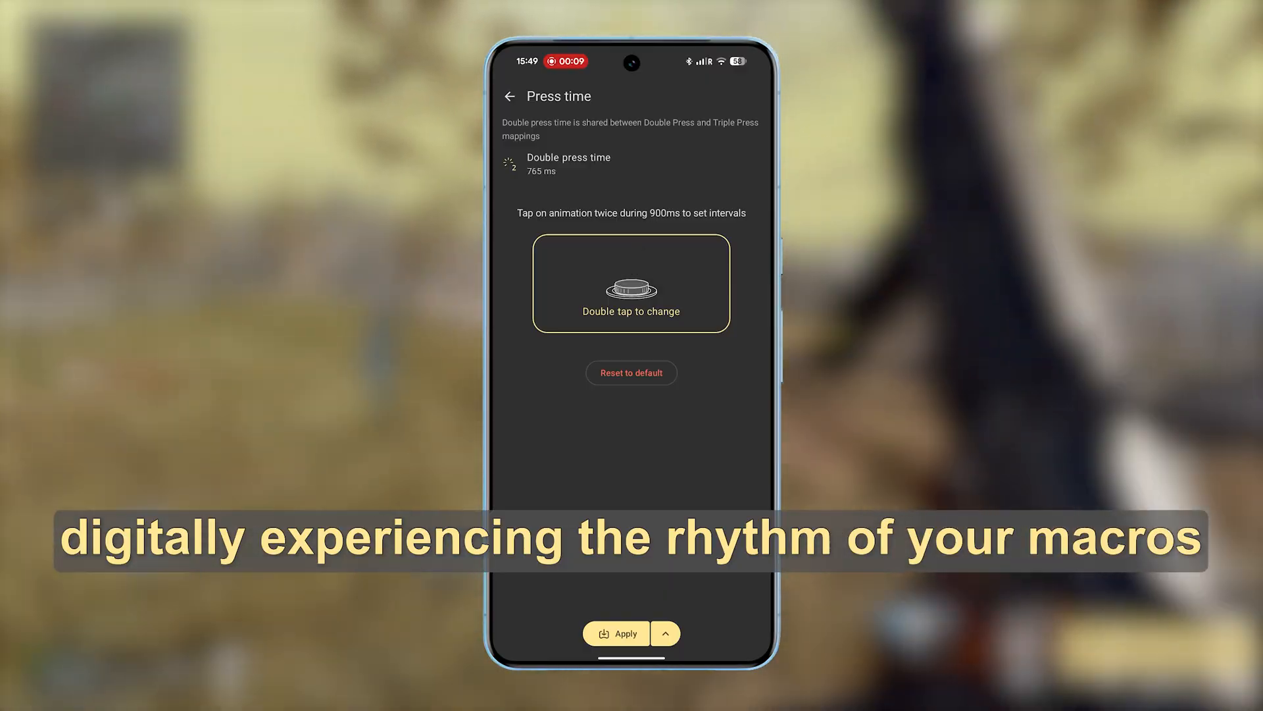
pyautogui.doubleClick(631, 283)
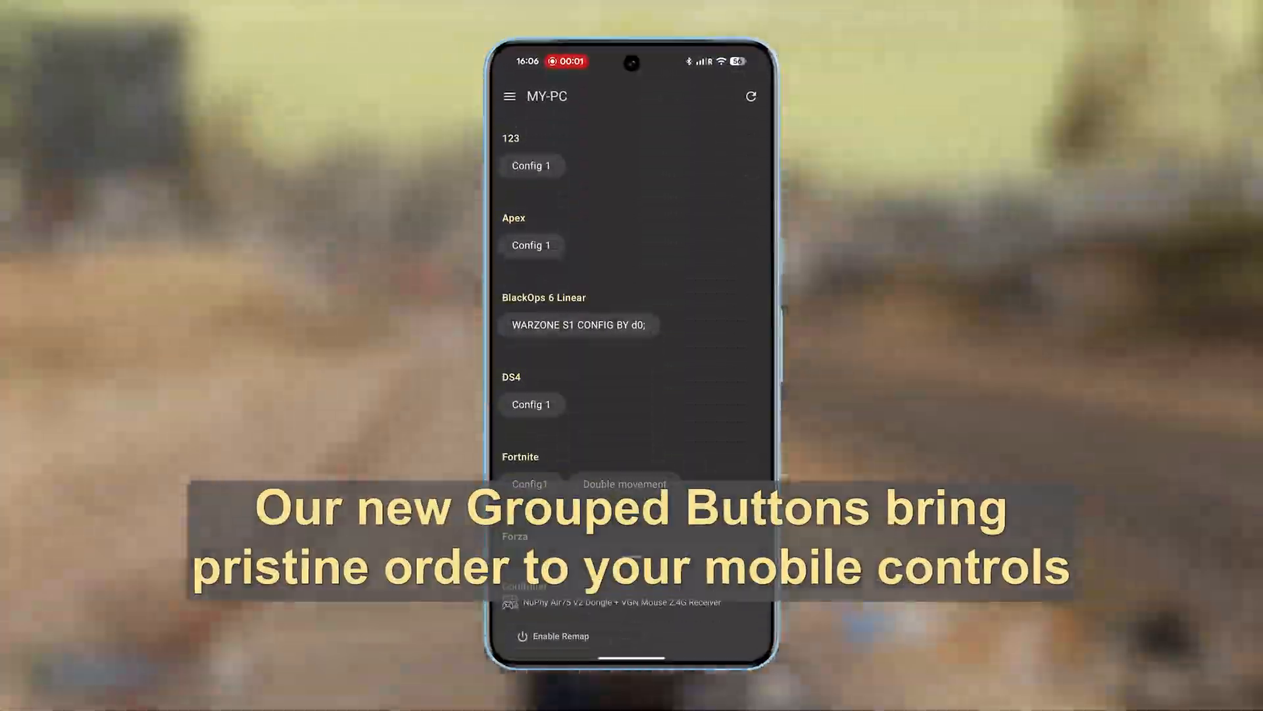
# - Browse Config 1's DPAD and stick groups and choose to edit a whole stick group
pyautogui.click(530, 166)
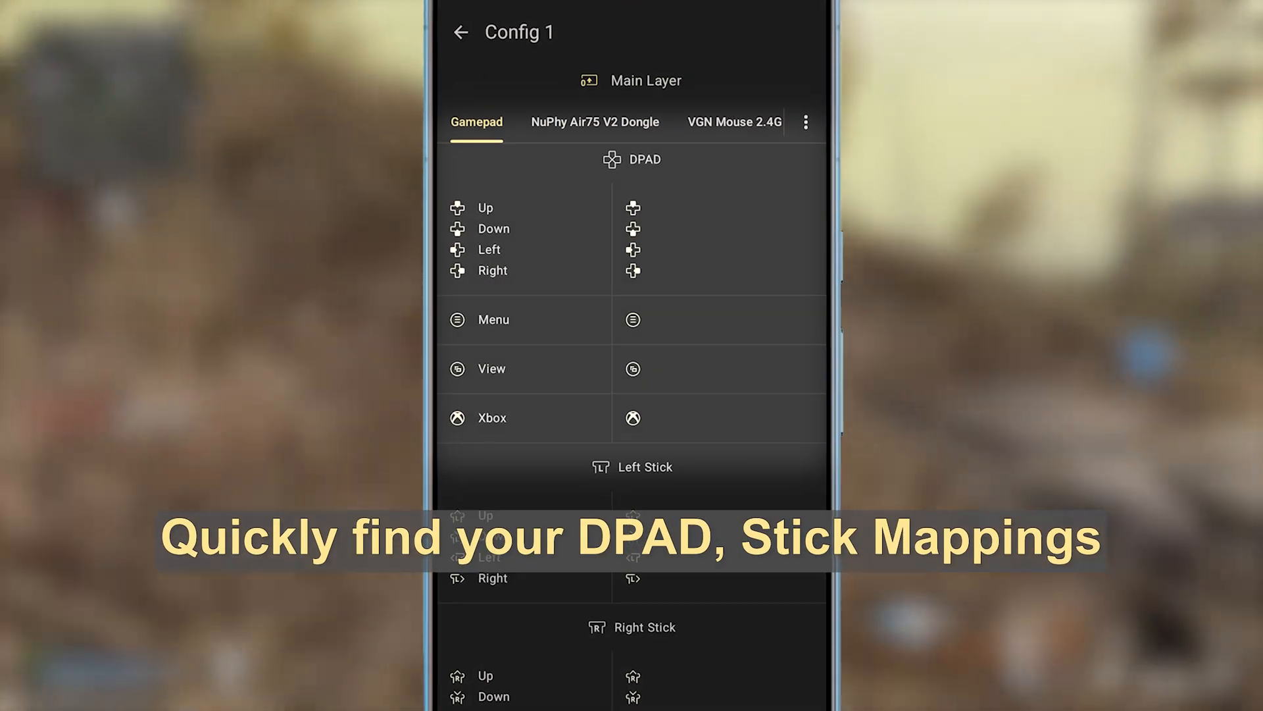
pyautogui.scroll(-3)
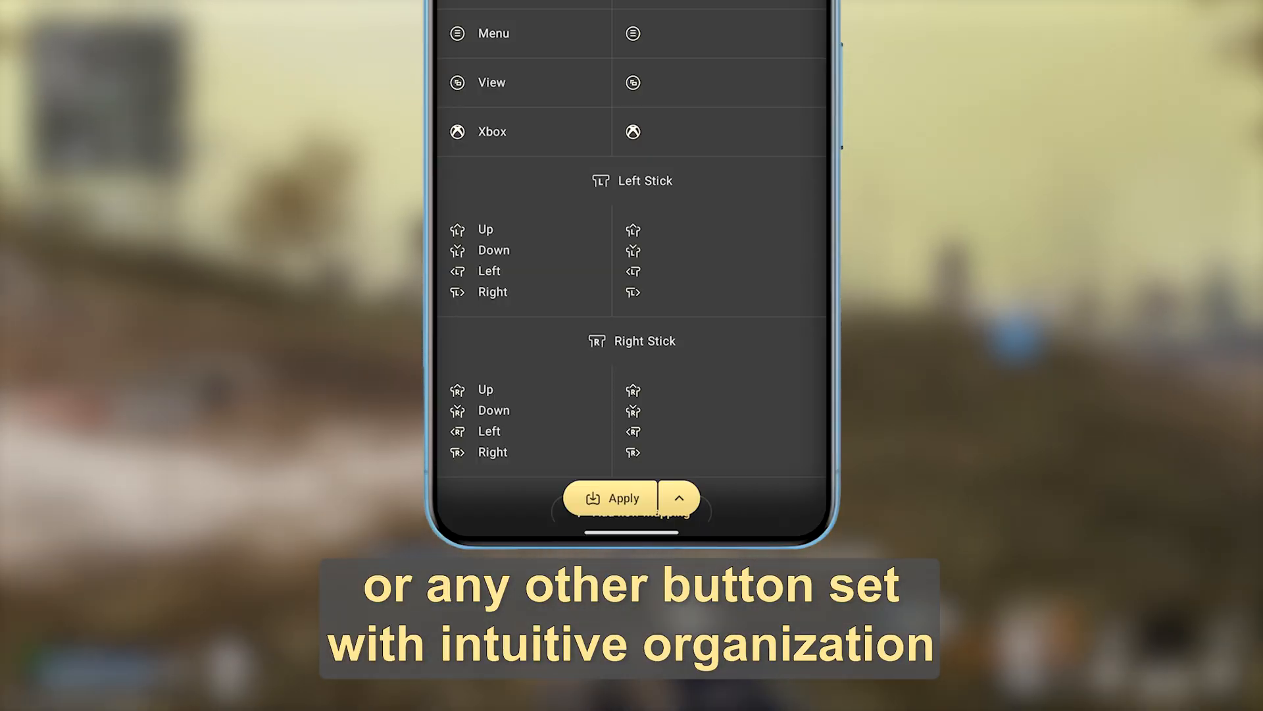
pyautogui.scroll(3)
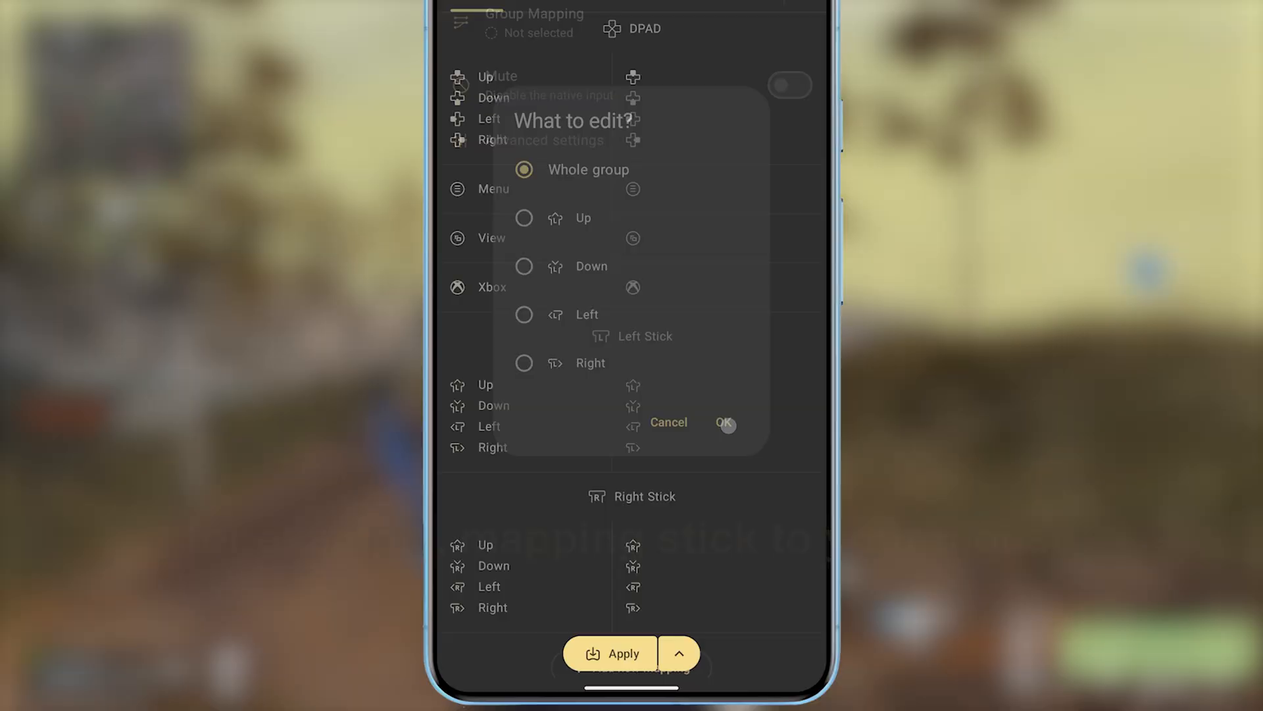
pyautogui.click(723, 422)
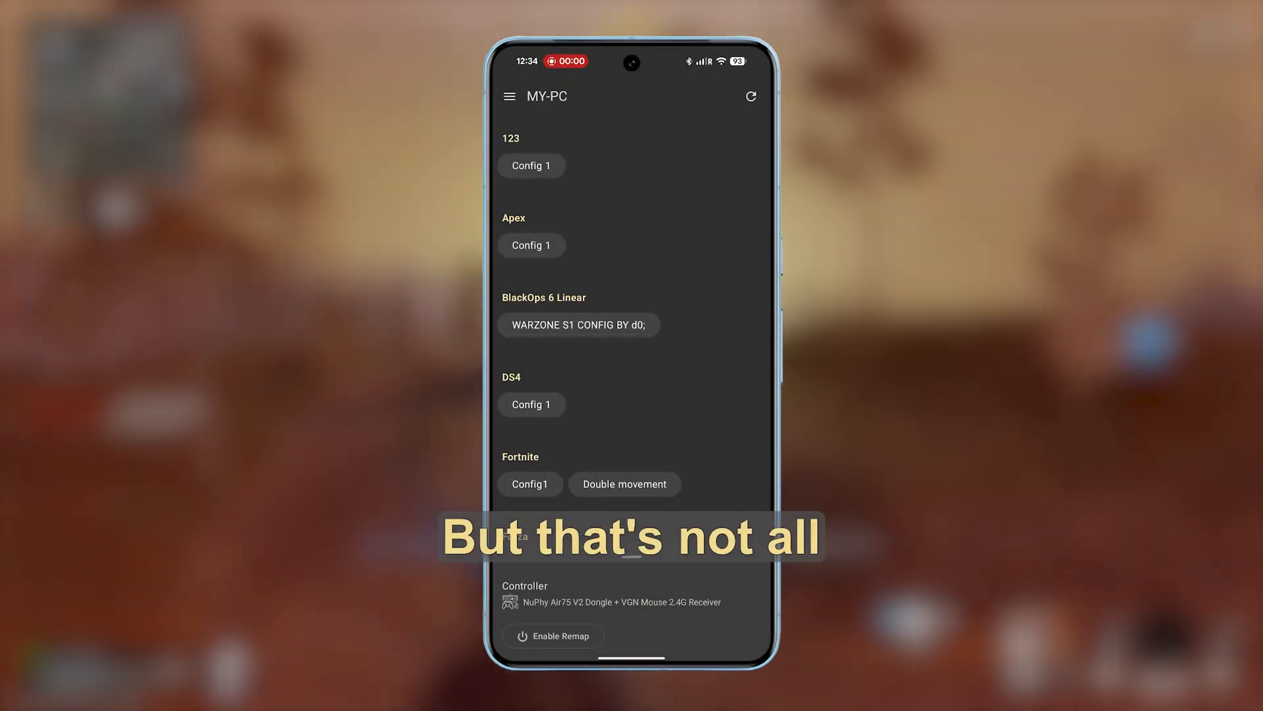
pyautogui.click(578, 325)
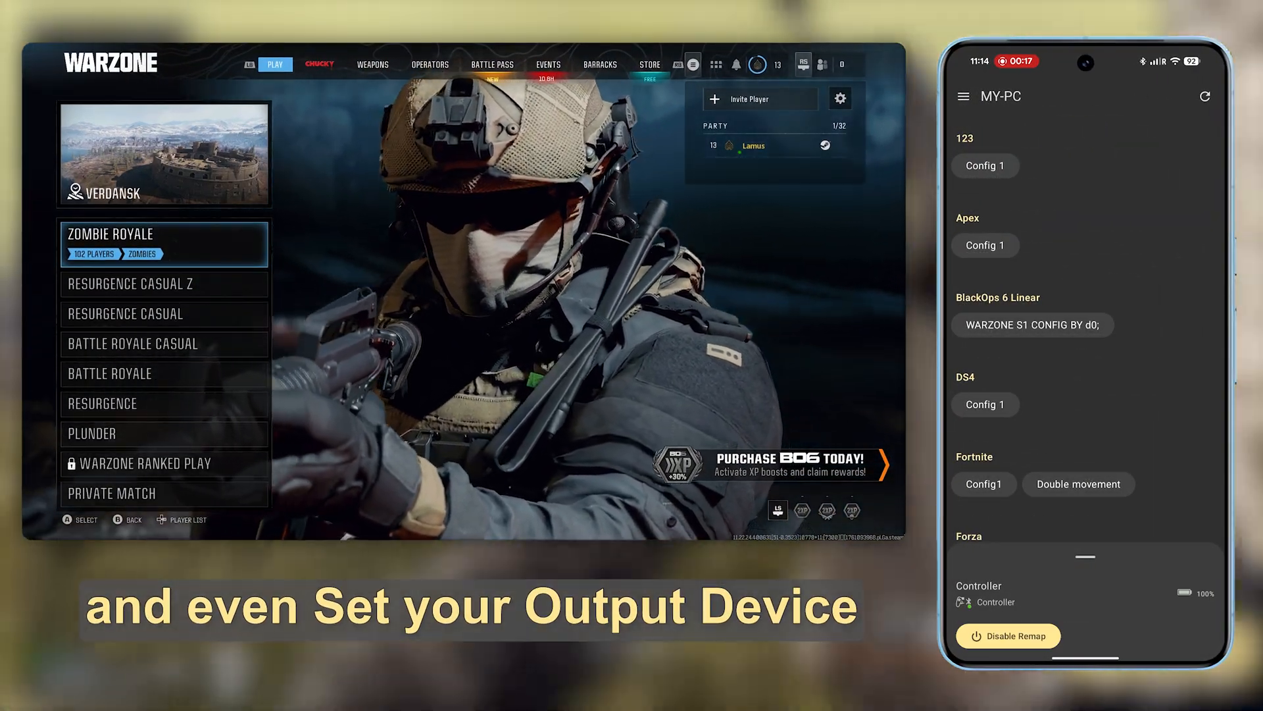
# - Select NuPhy Air75 V2 Dongle + VGN Mouse 2.4G Receiver as the remapped device
pyautogui.click(1008, 635)
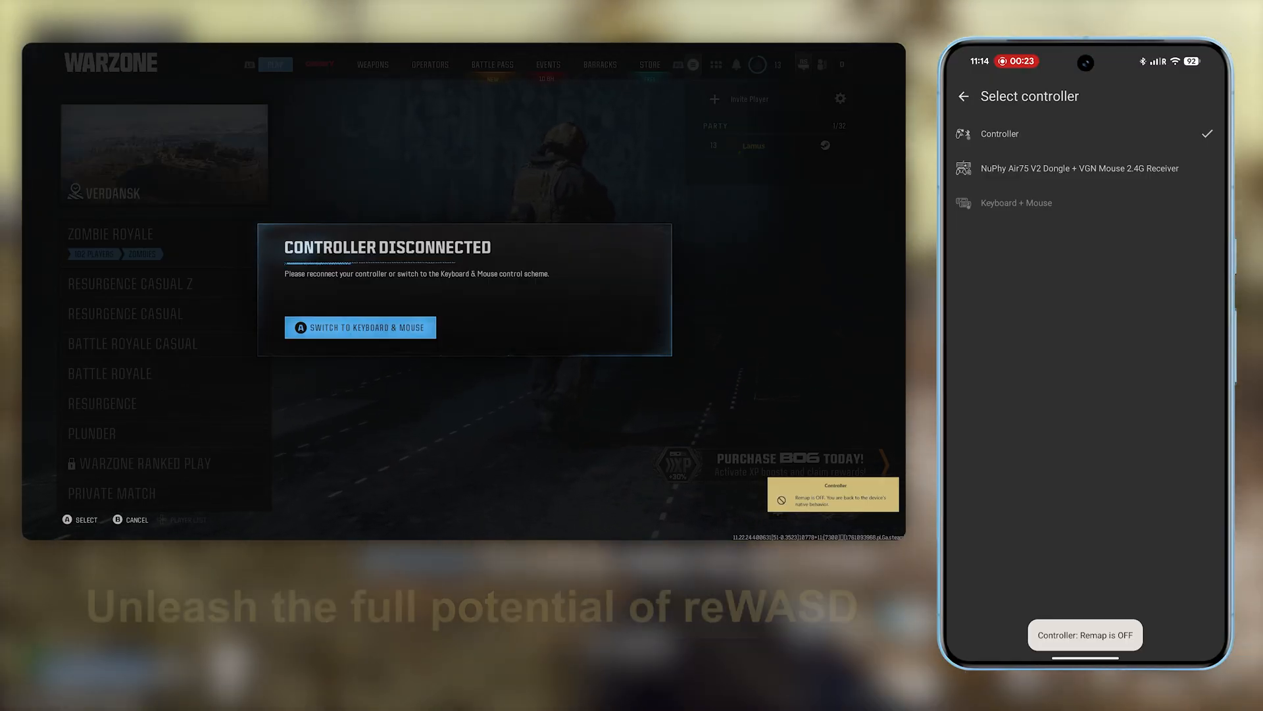
pyautogui.click(1079, 168)
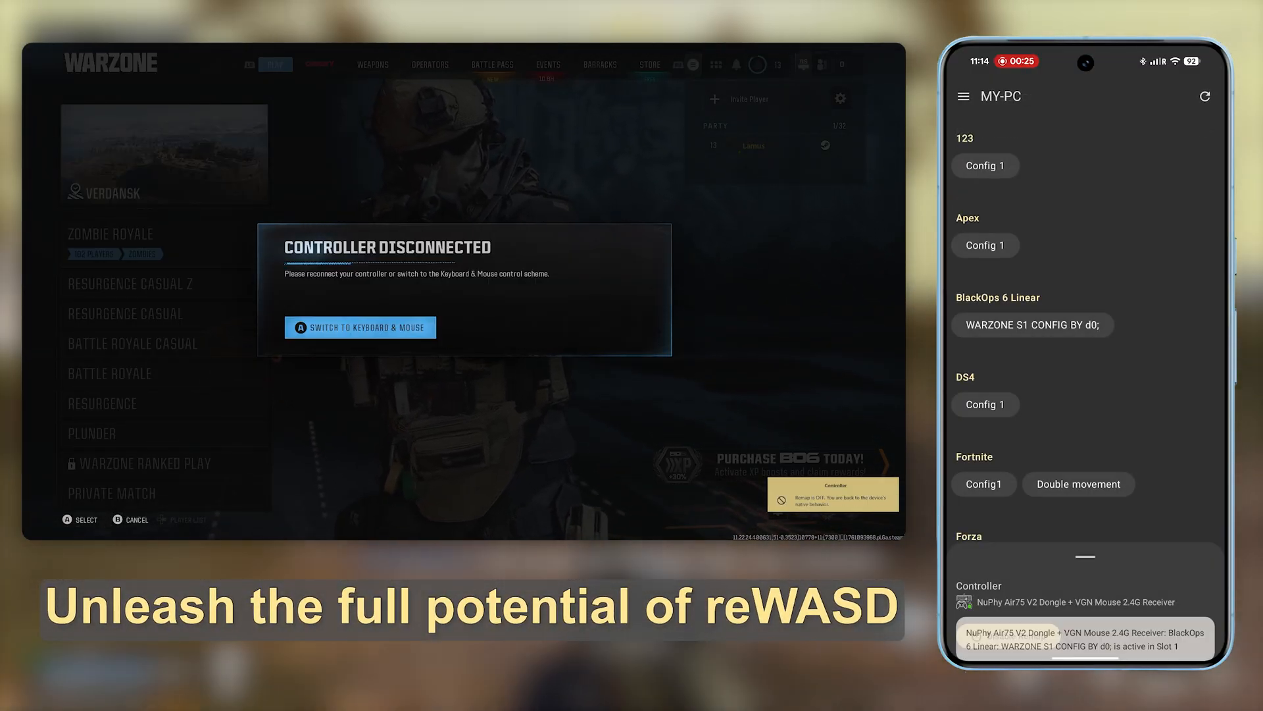